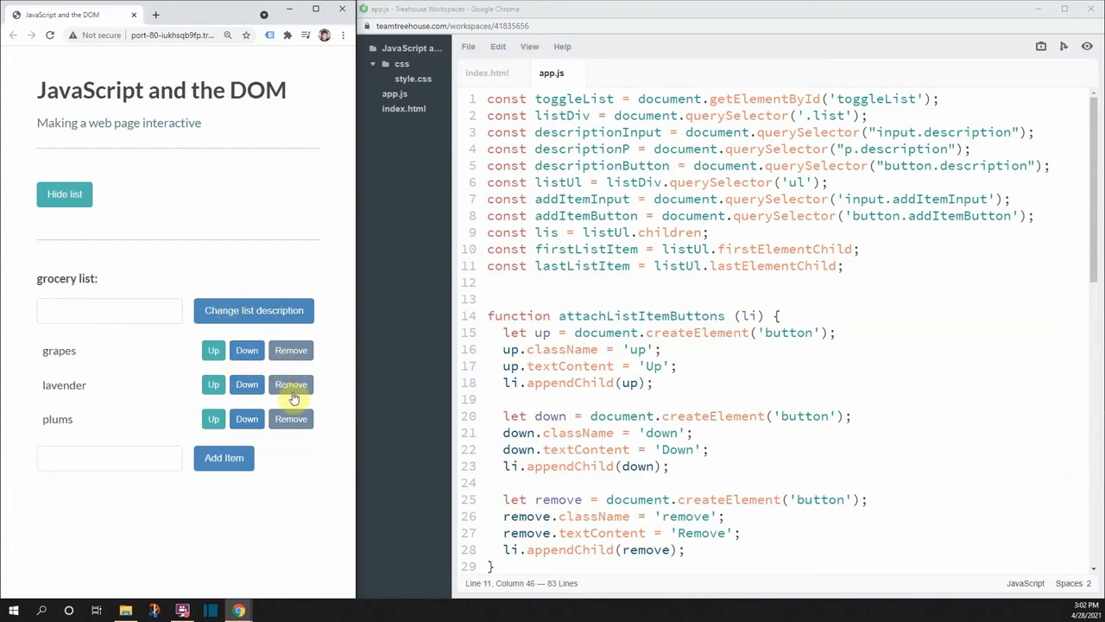
Remove lavender, then add 'pizza' and 'eggs' as new grocery items
click(290, 383)
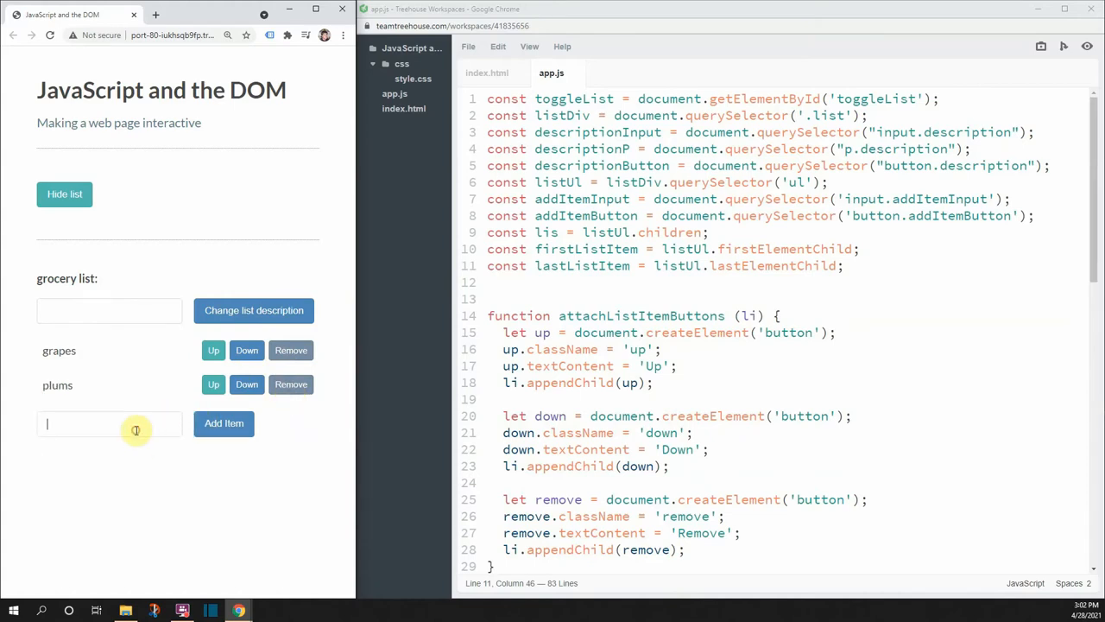
text(pizza)
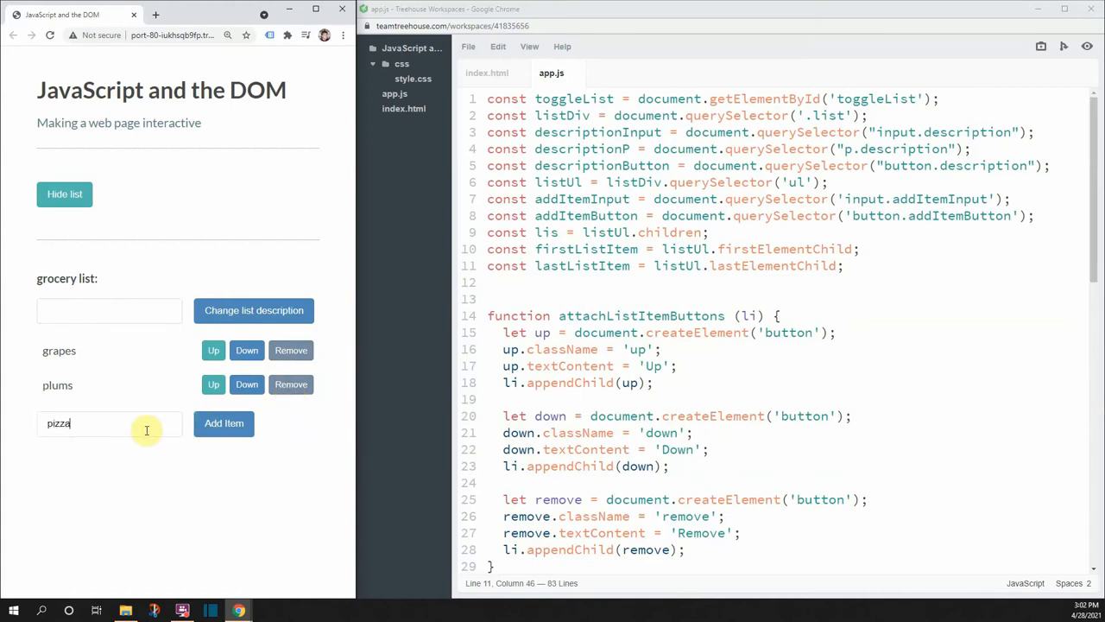
click(224, 423)
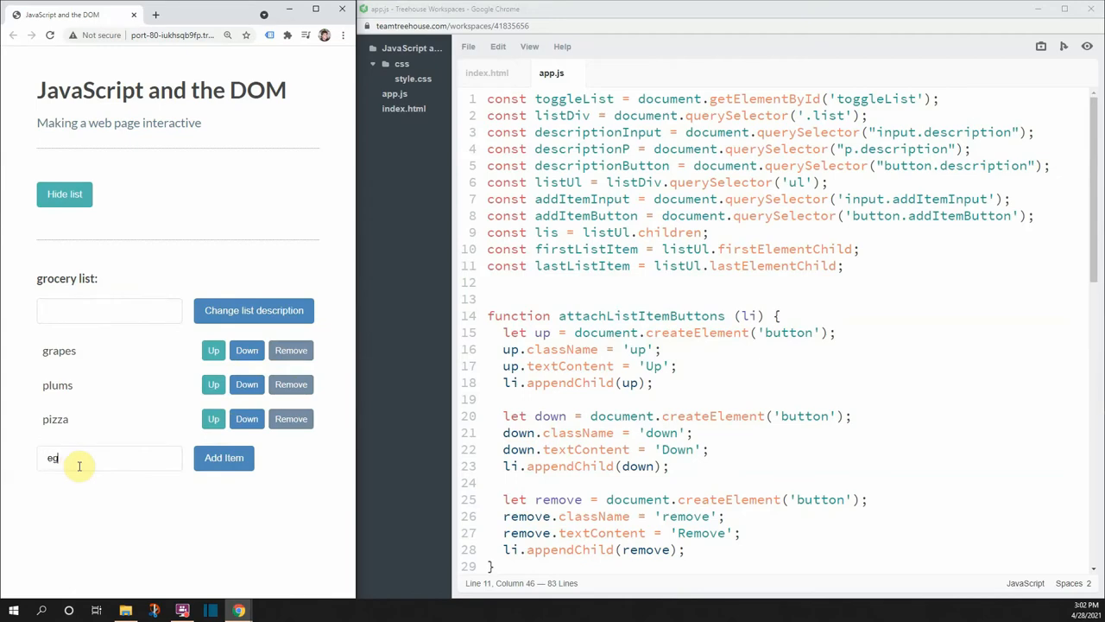
click(225, 458)
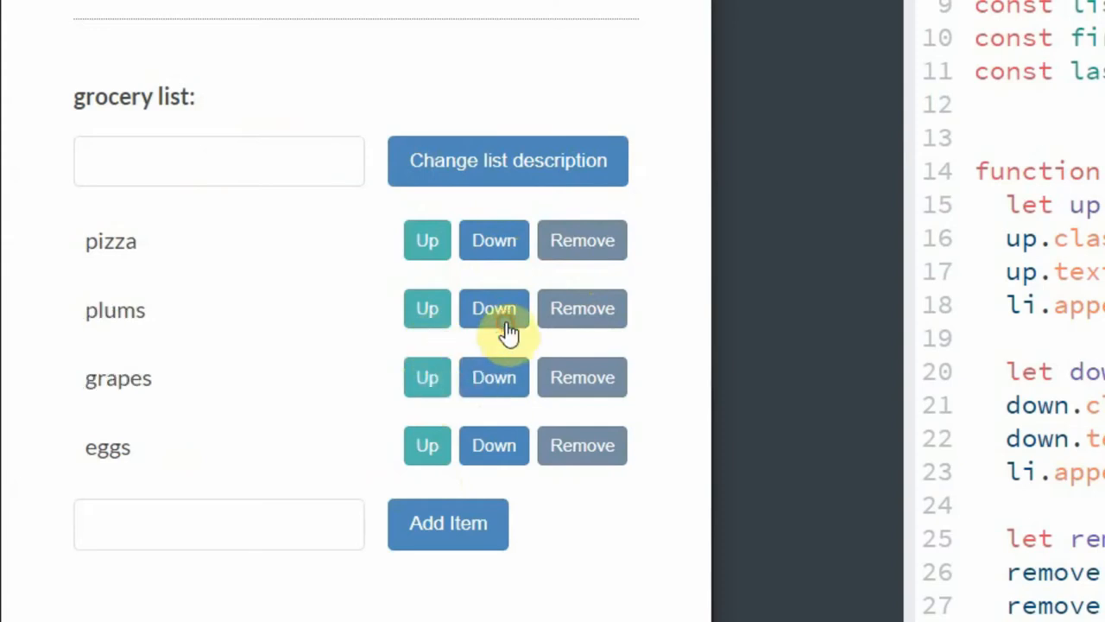
Move grapes below eggs, then remove grapes, leaving pizza, plums and eggs
click(494, 307)
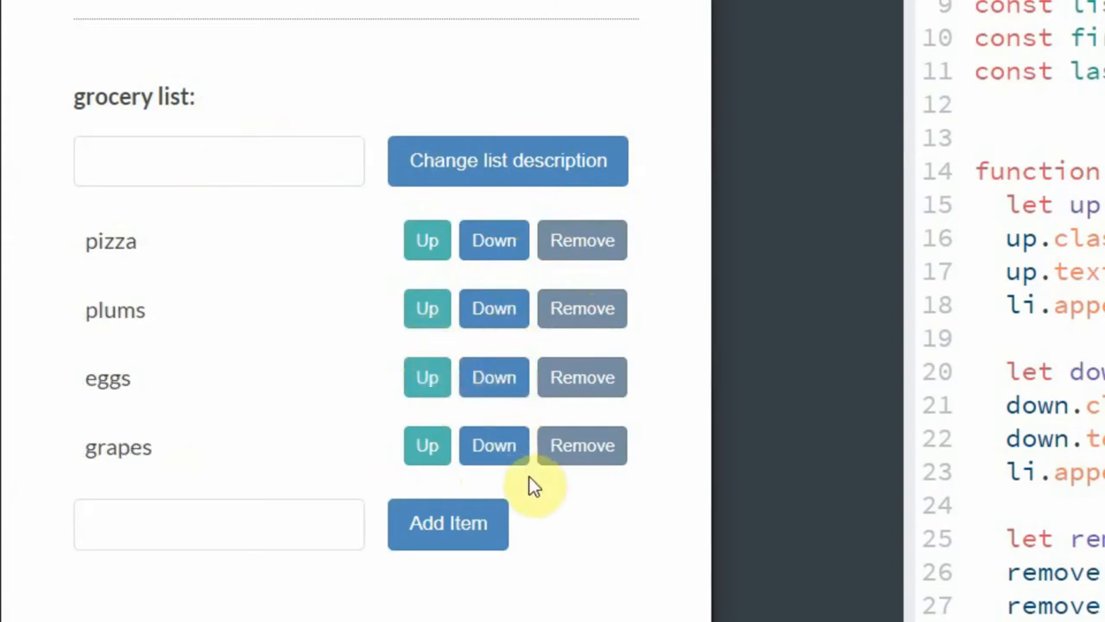
click(582, 445)
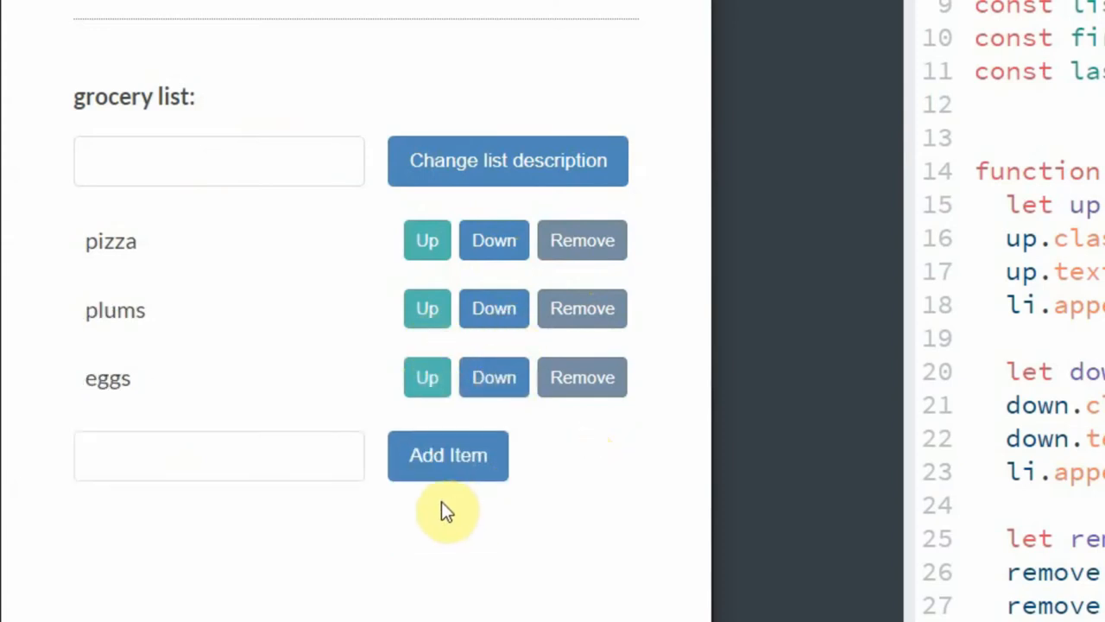